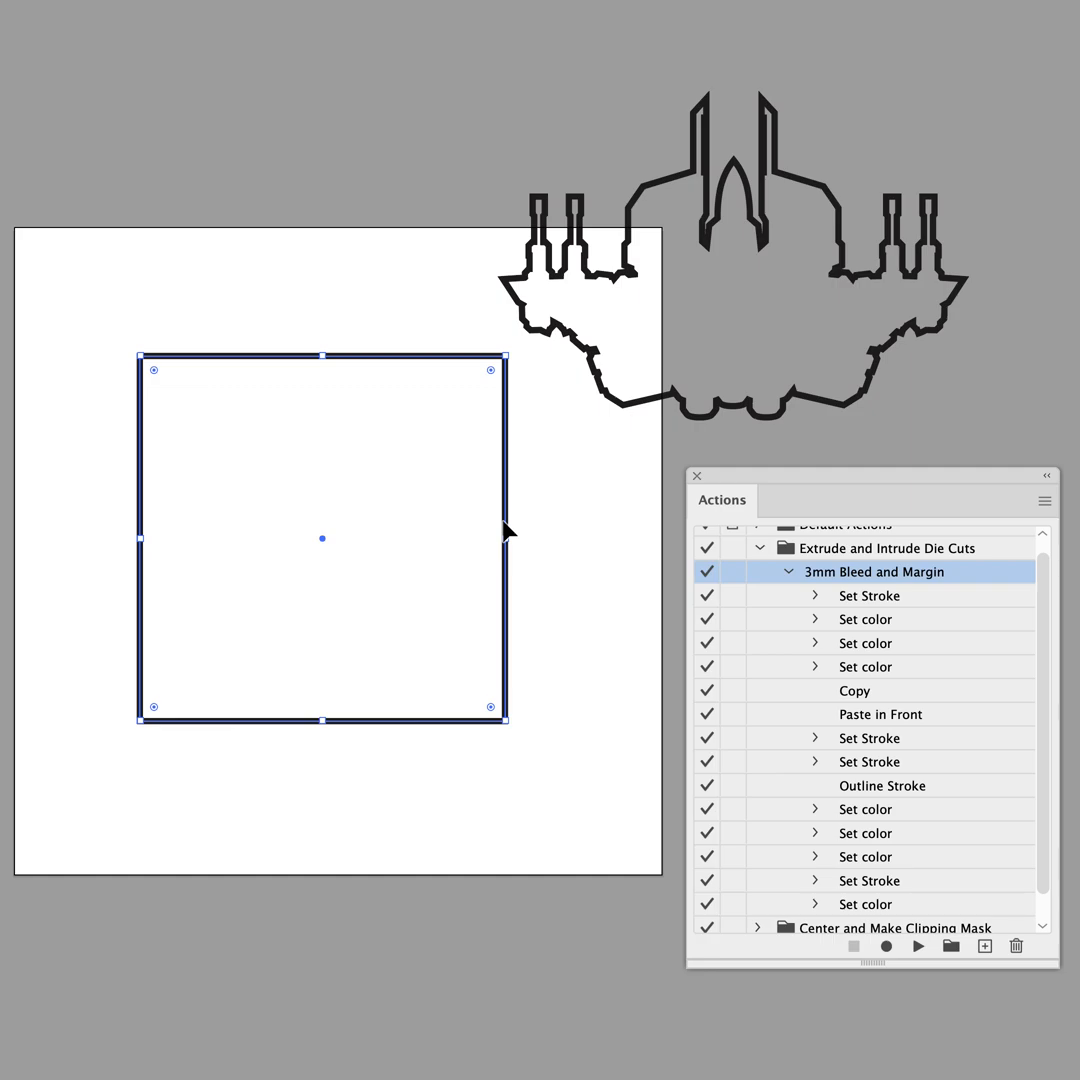
pyautogui.moveTo(504, 530)
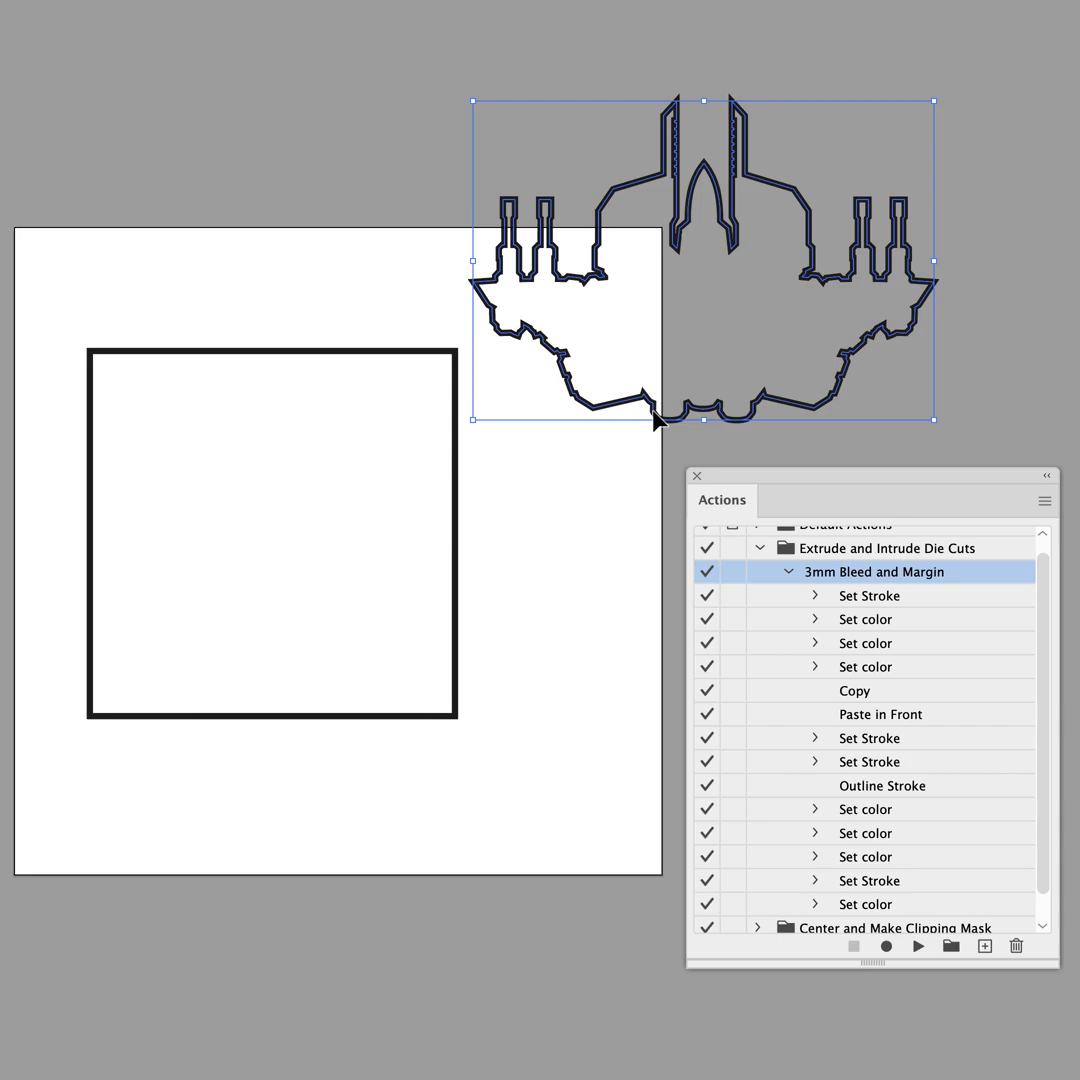
pyautogui.moveTo(460, 552)
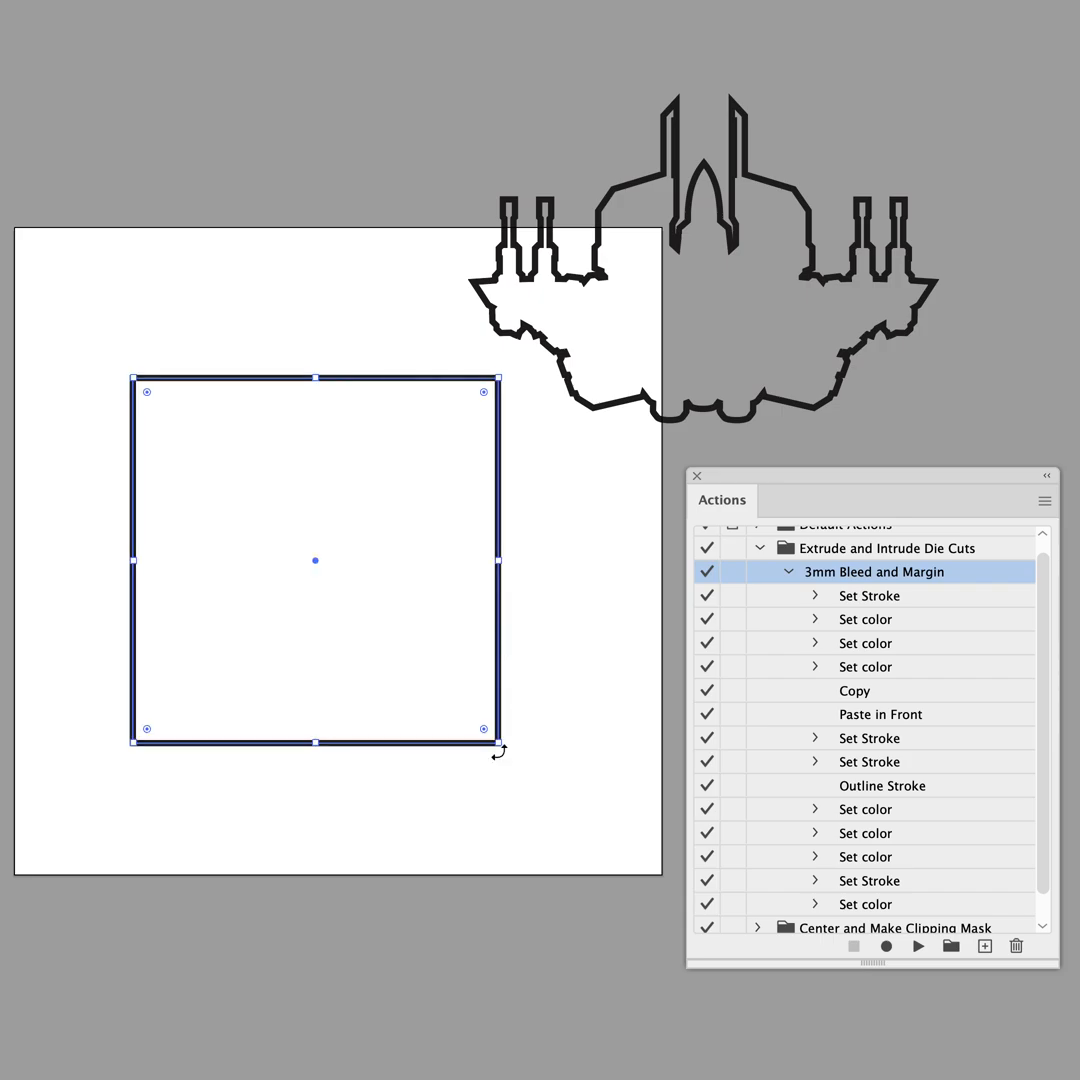
# - Scale the empty square down to roughly 17 mm across using its bottom-right handle
pyautogui.moveTo(496, 740); pyautogui.dragTo(432, 658)
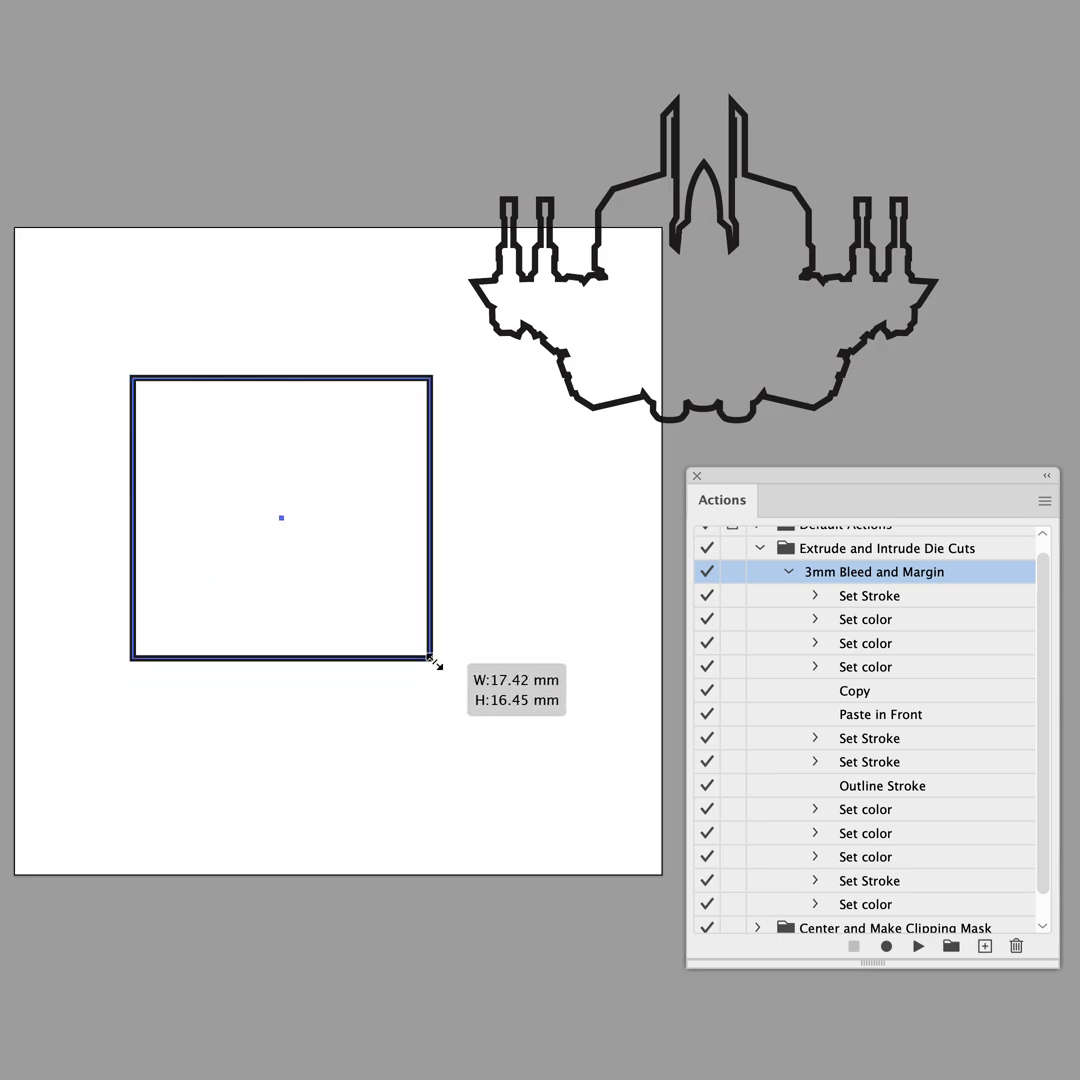
pyautogui.moveTo(436, 660); pyautogui.dragTo(478, 700)
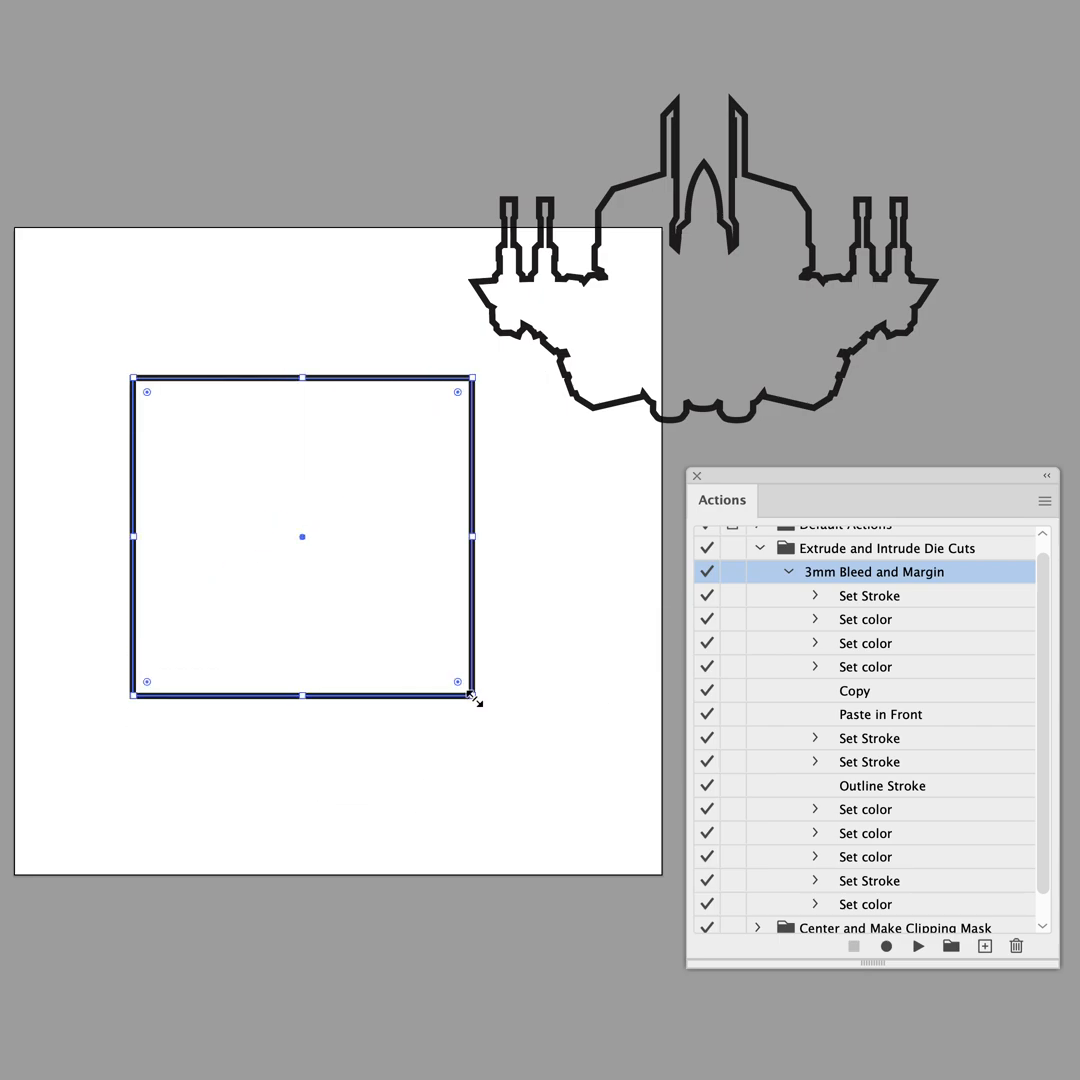
pyautogui.moveTo(610, 712)
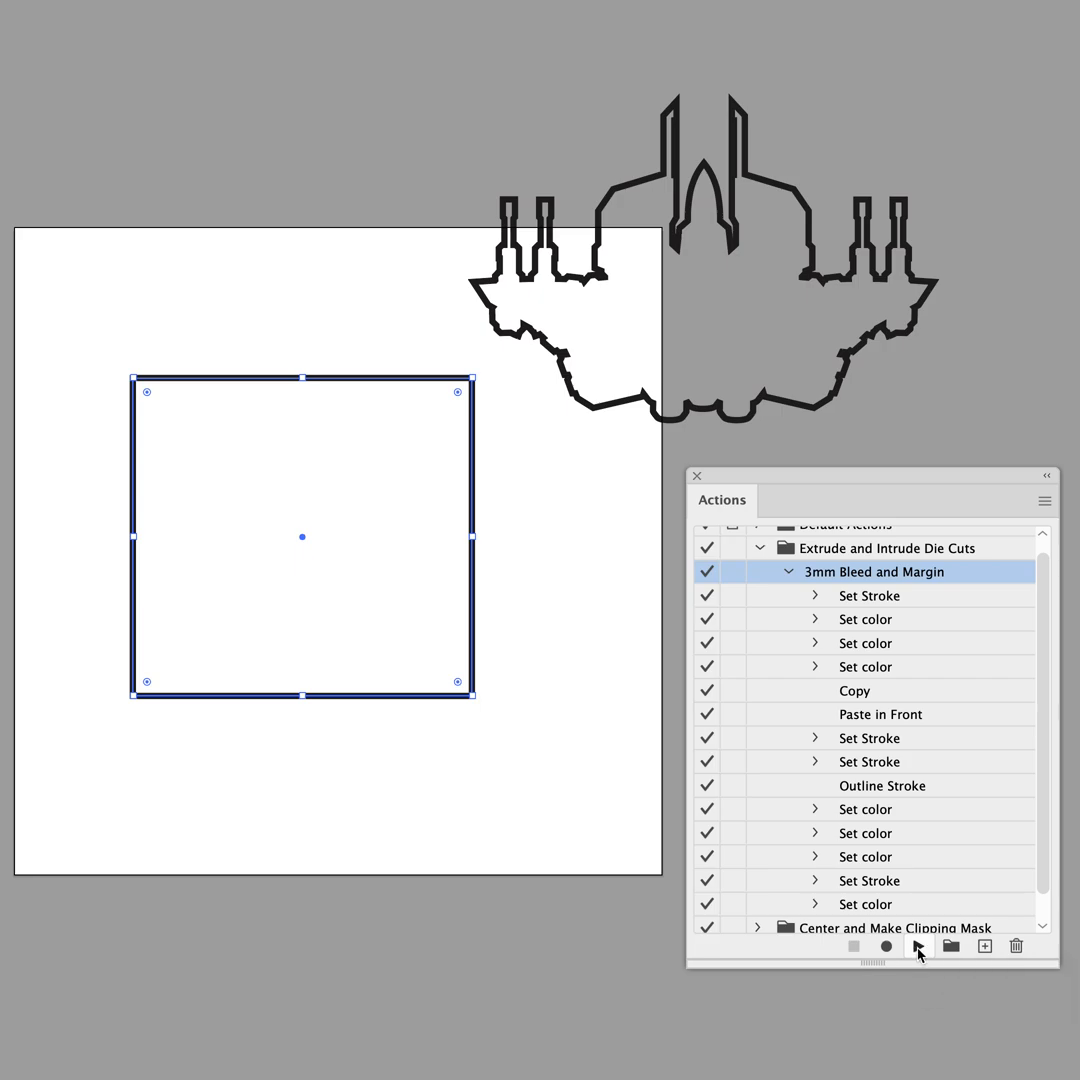
# - Run '3mm Bleed and Margin' on the square, producing cyan bleed, magenta trim and cyan safe-zone lines
pyautogui.click(916, 946)
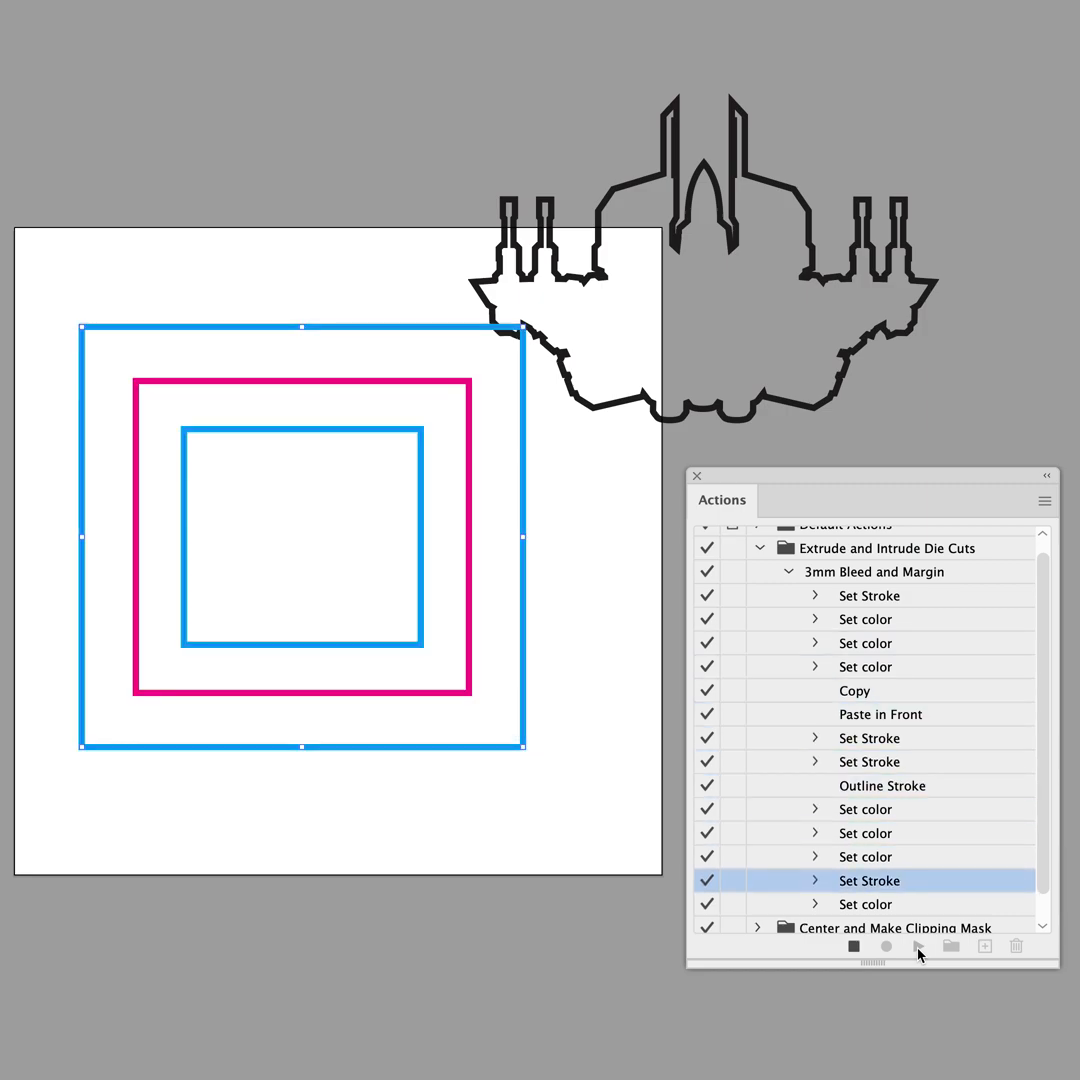
pyautogui.click(874, 572)
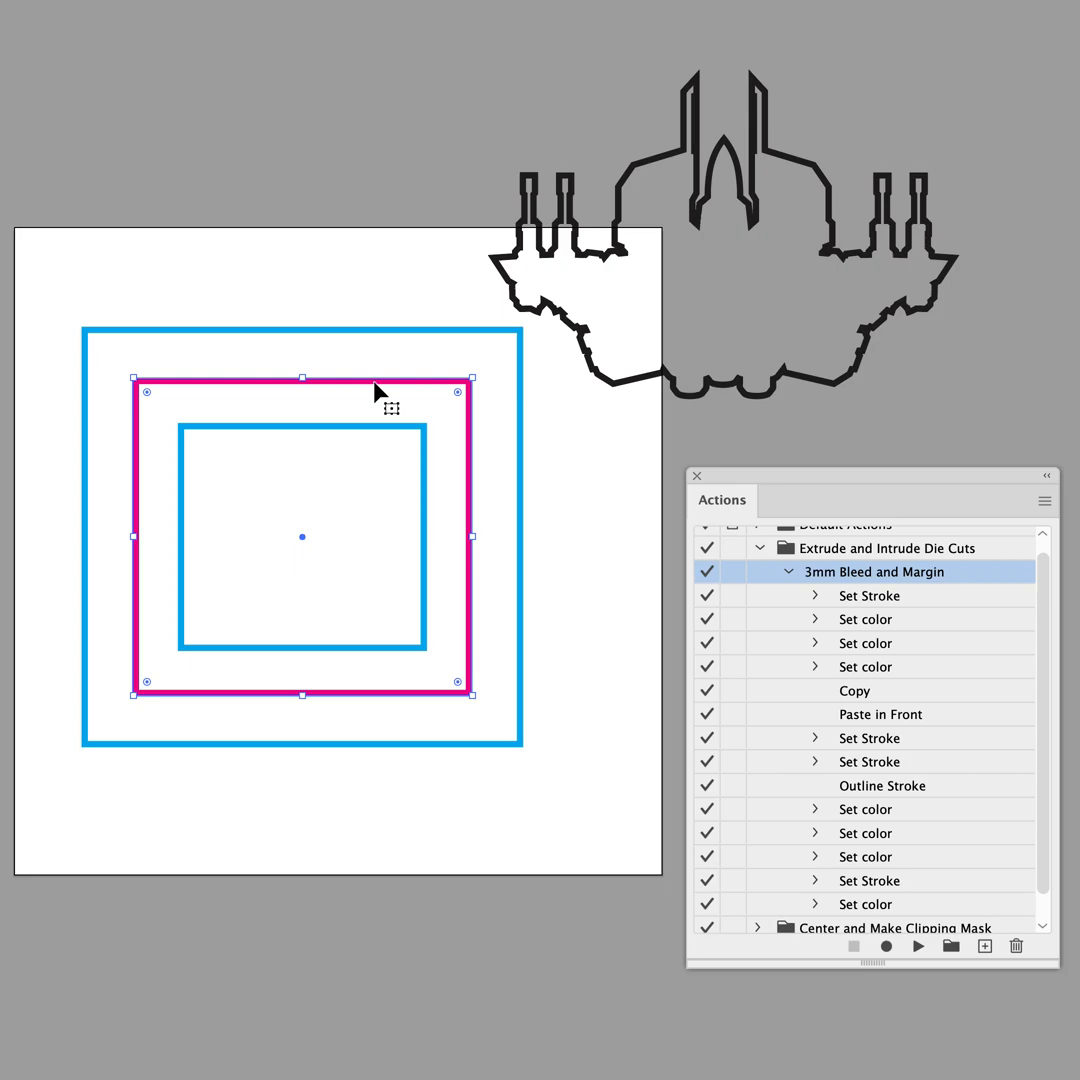
pyautogui.moveTo(258, 218)
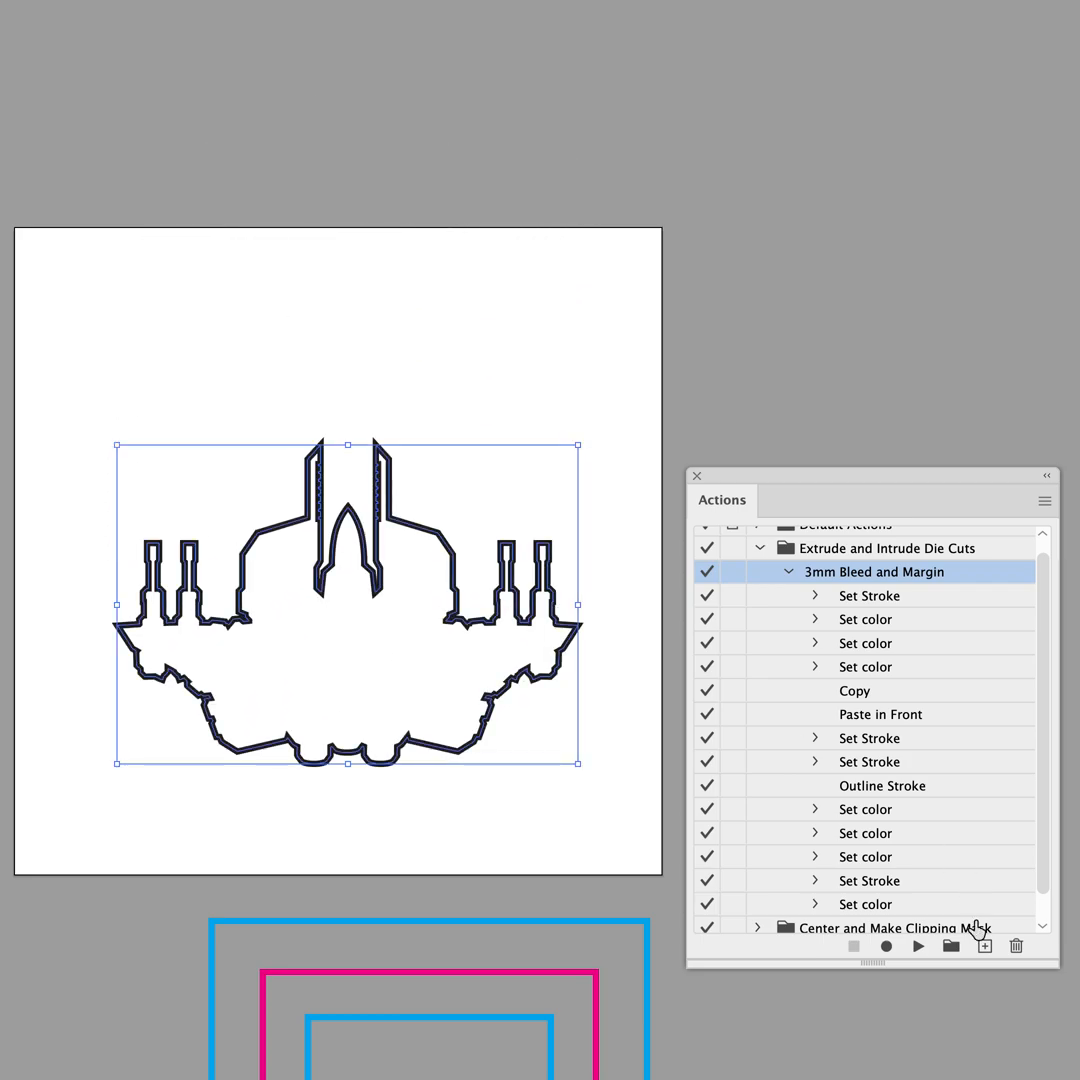
# - Run '3mm Bleed and Margin' on the spaceship, giving a black silhouette inside a cyan bleed outline
pyautogui.click(916, 944)
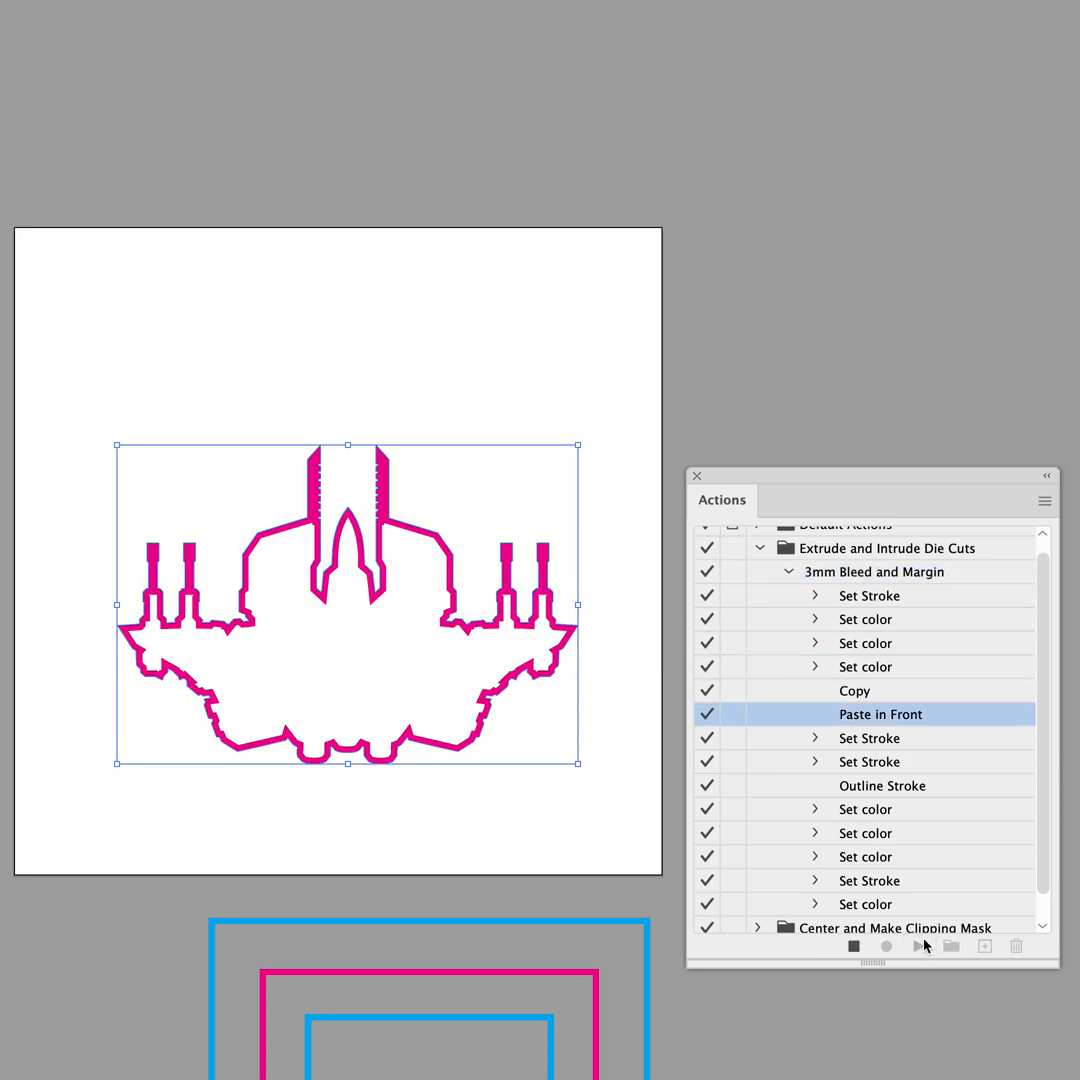
pyautogui.click(916, 944)
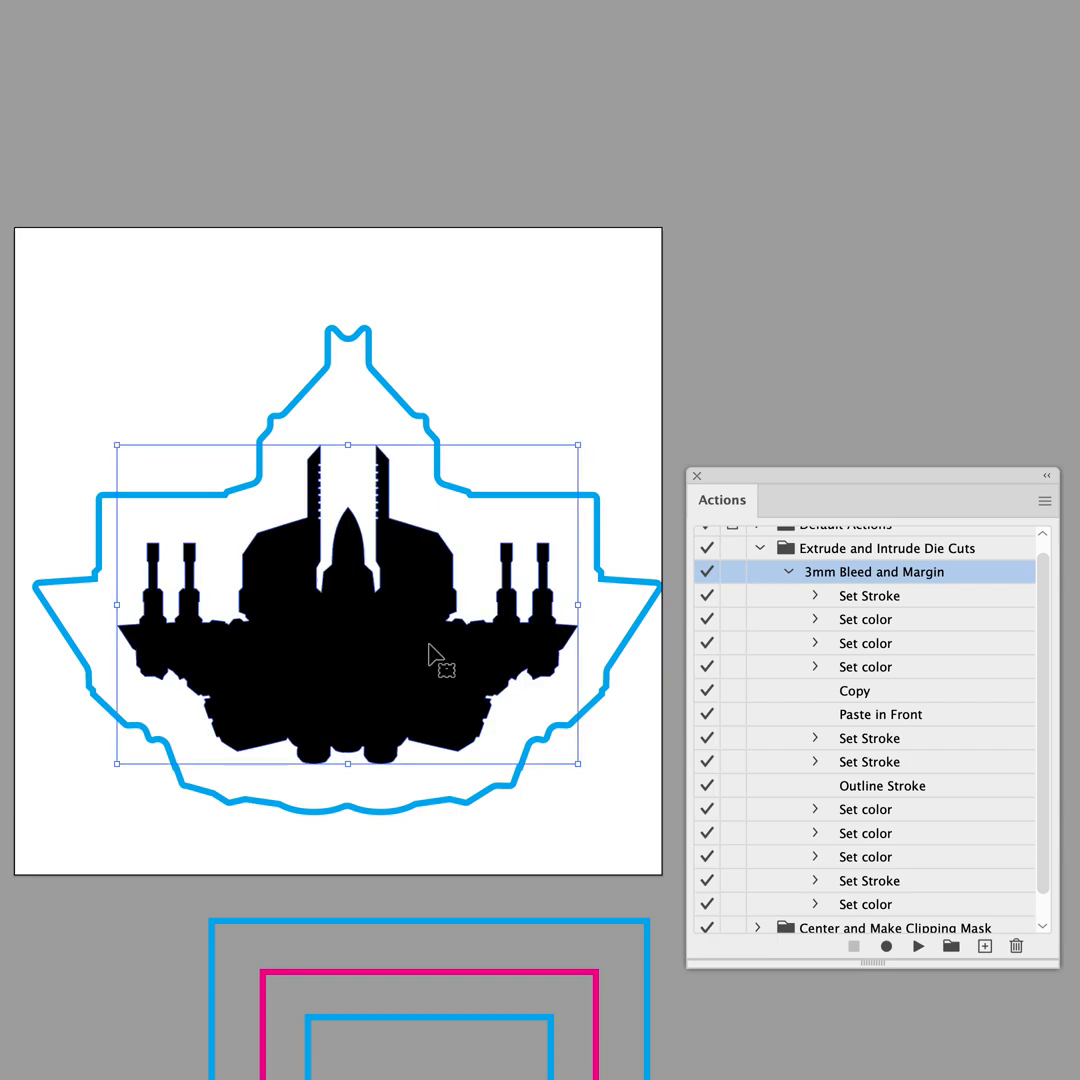
pyautogui.moveTo(444, 658)
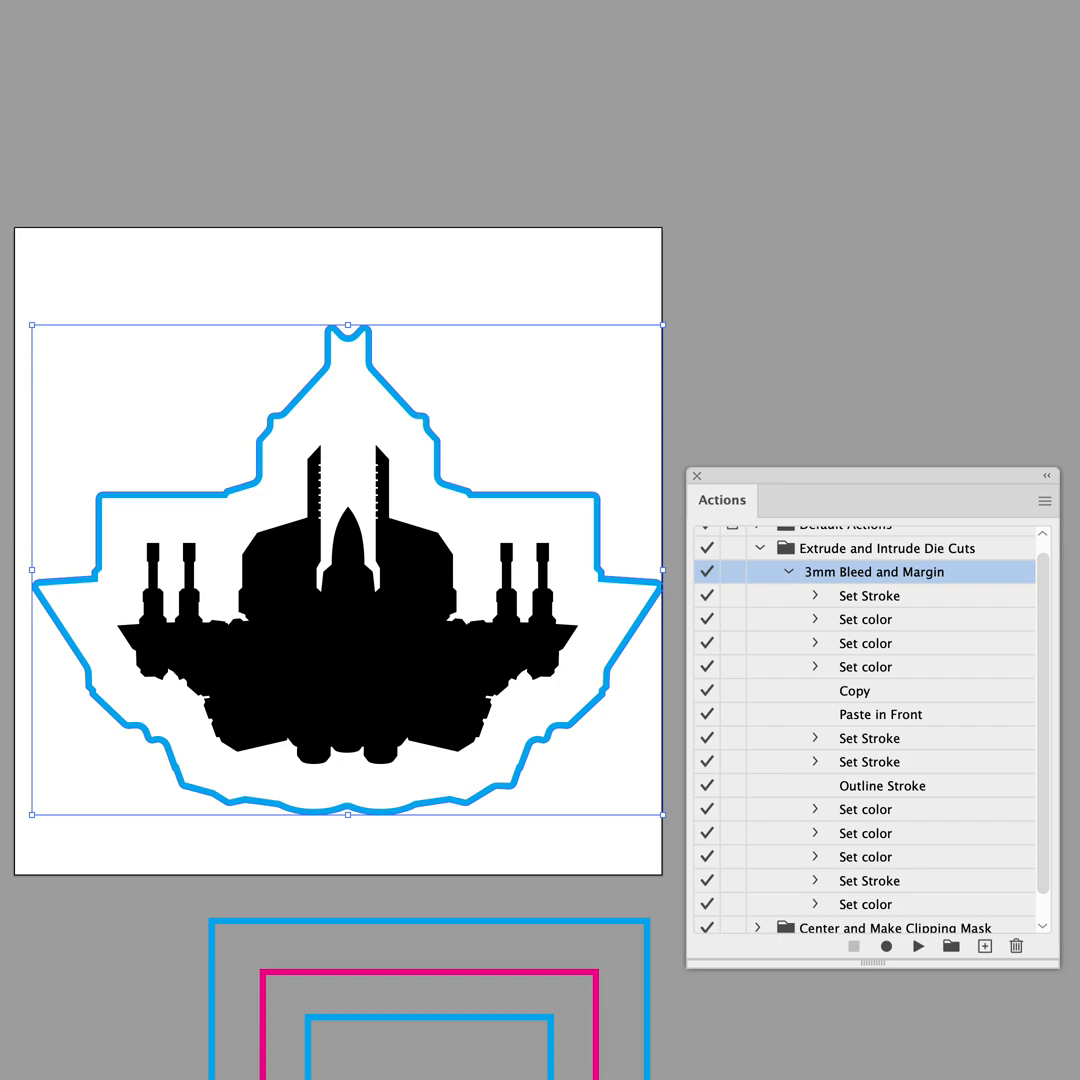
pyautogui.moveTo(616, 146)
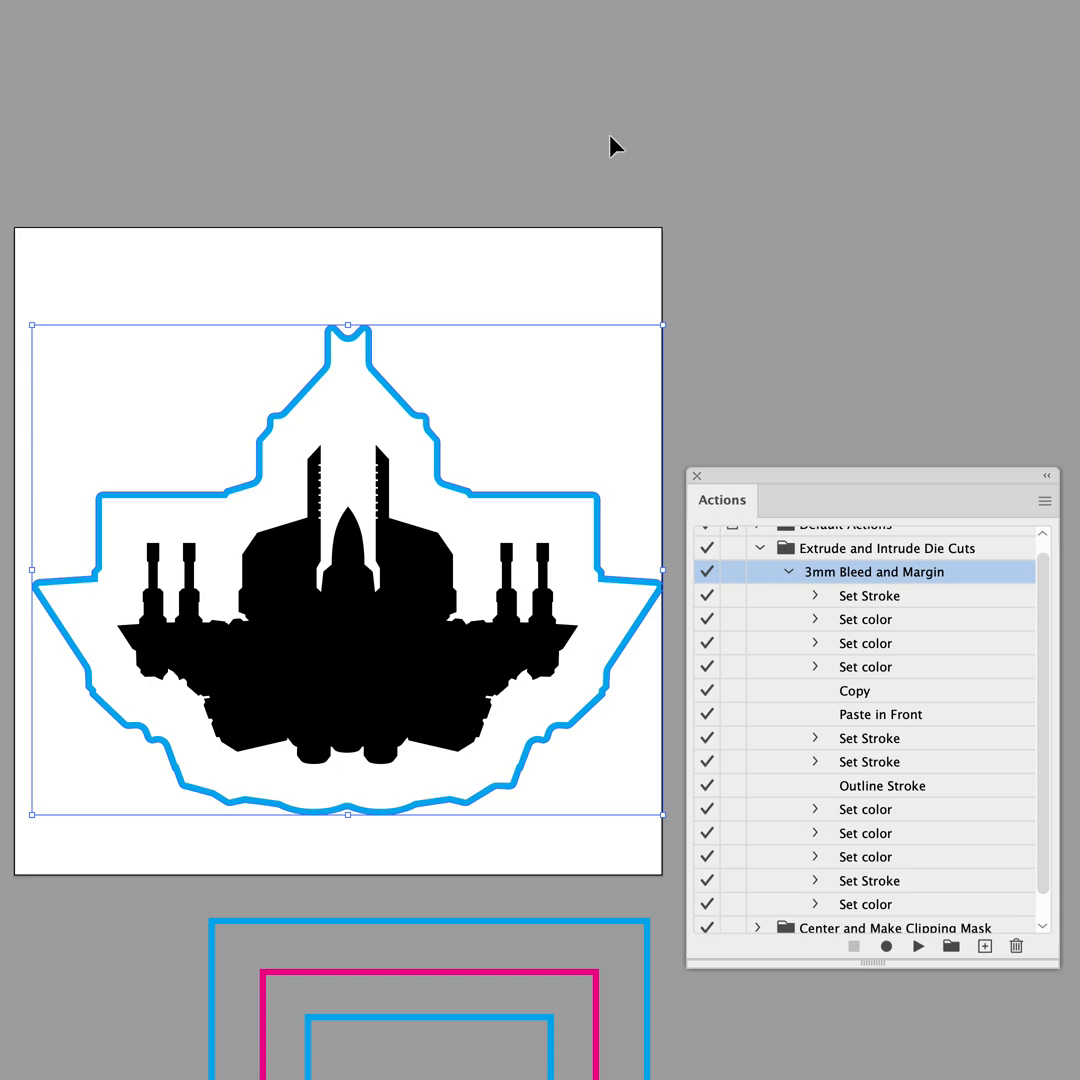
pyautogui.moveTo(380, 390)
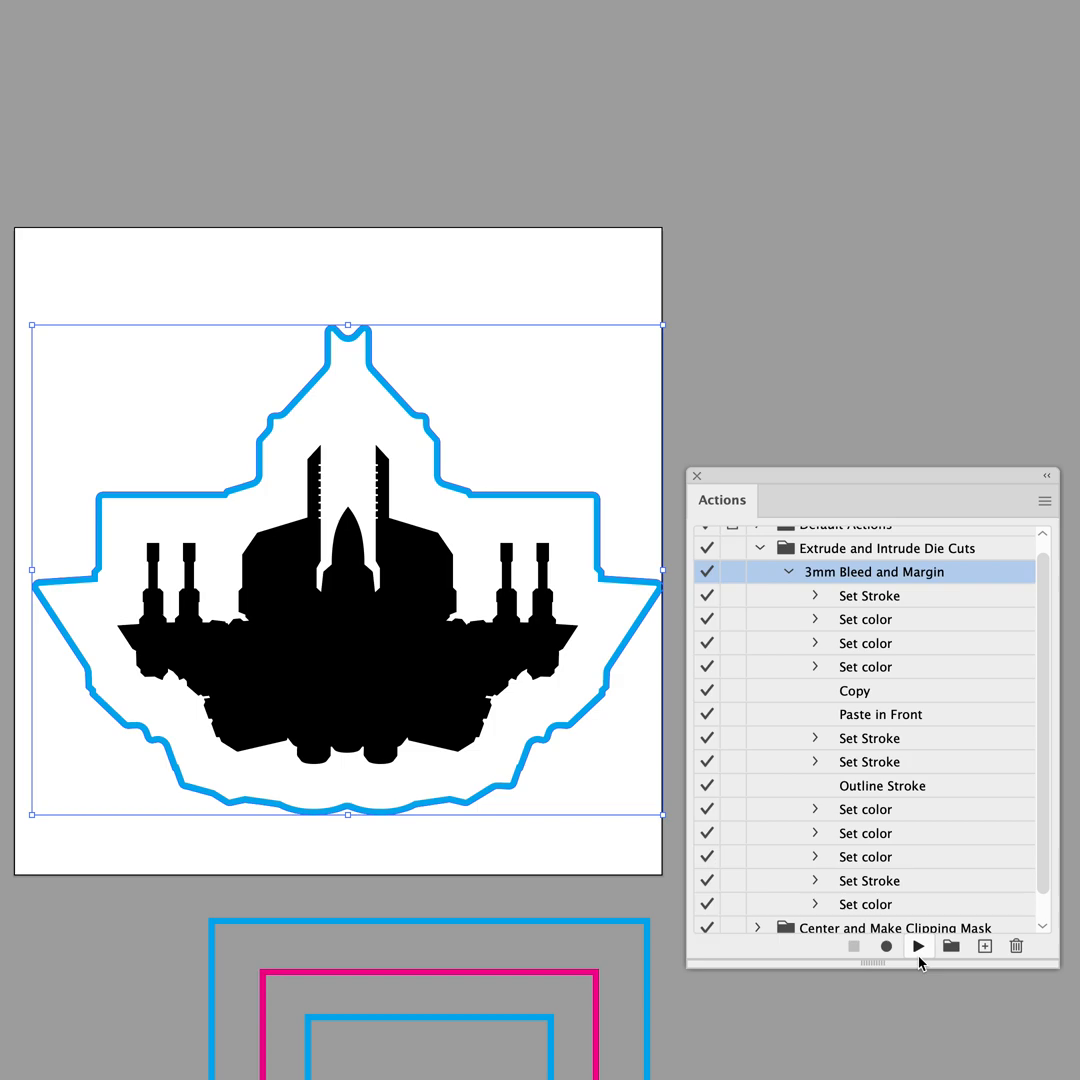
# - Run '3mm Bleed and Margin' on the cyan outline, adding magenta trim and cyan safe-zone lines
pyautogui.click(916, 944)
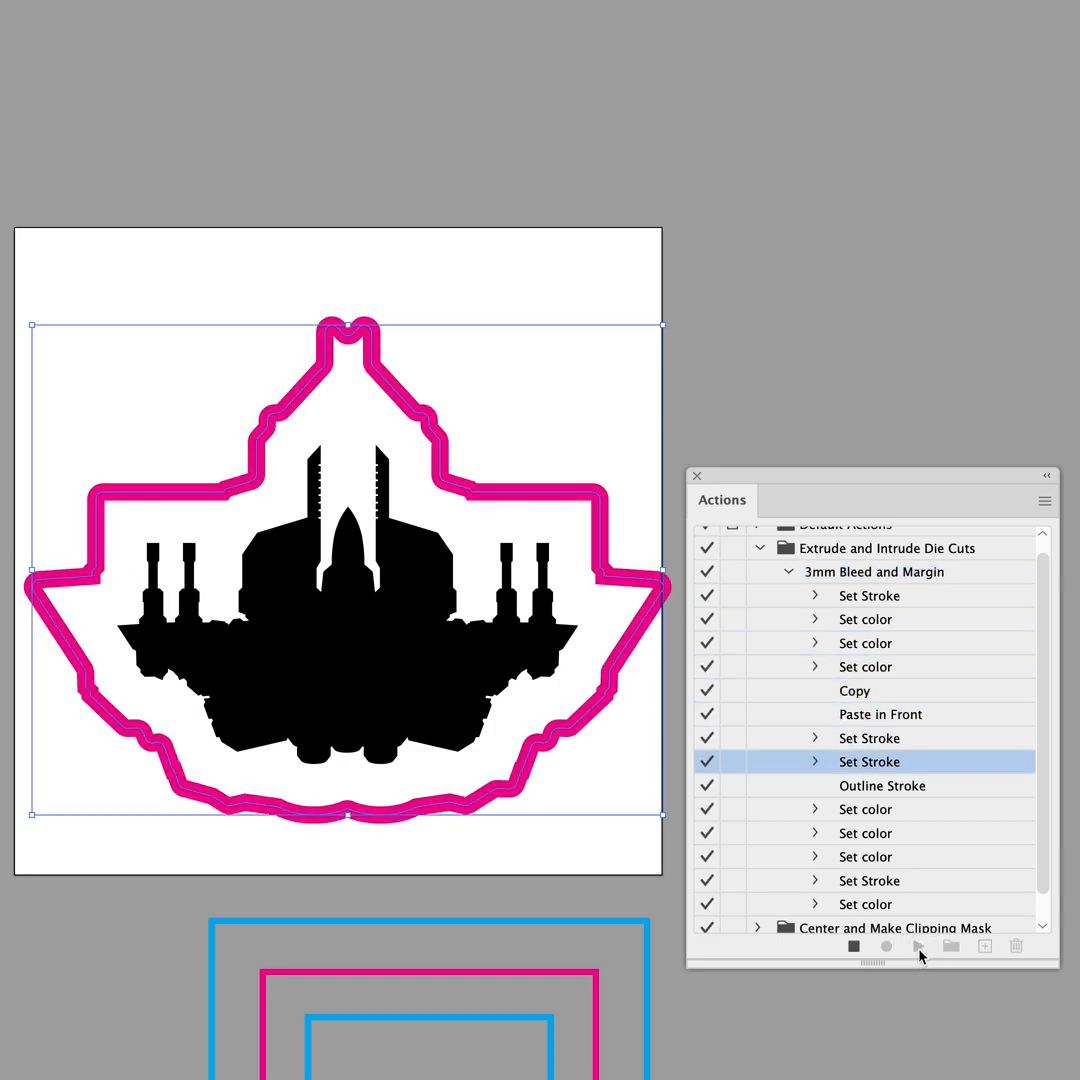
pyautogui.click(916, 944)
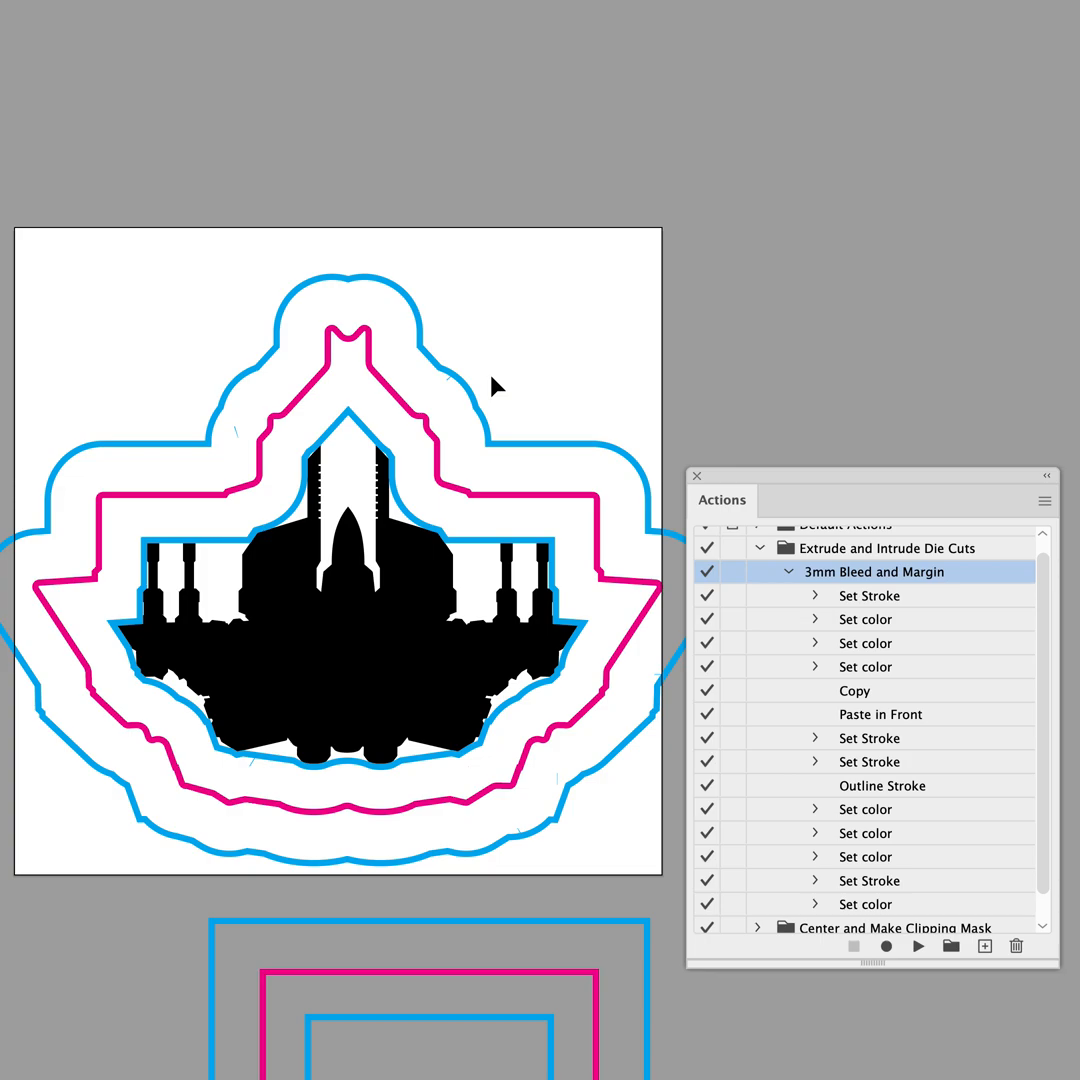
pyautogui.moveTo(808, 494)
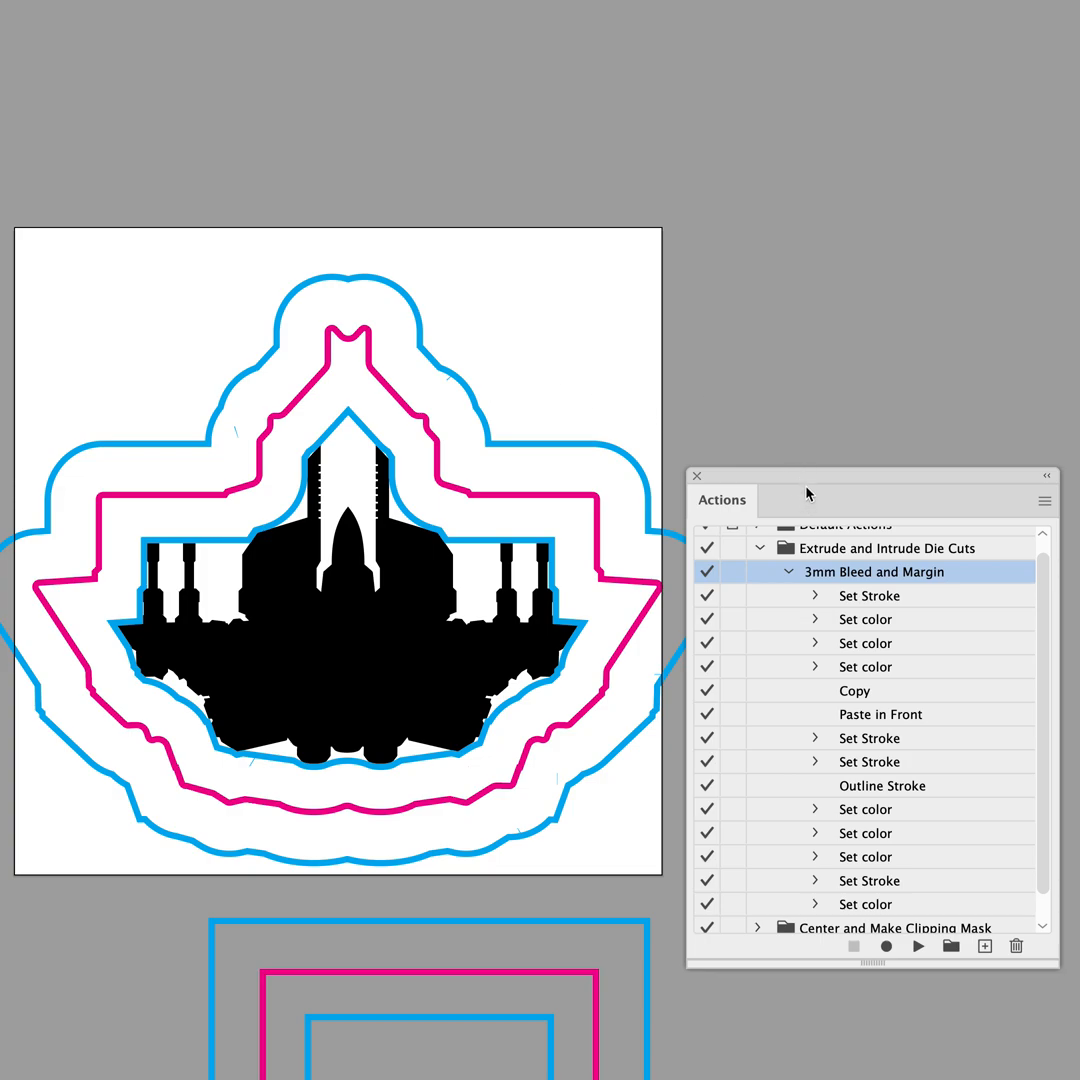
pyautogui.moveTo(620, 464)
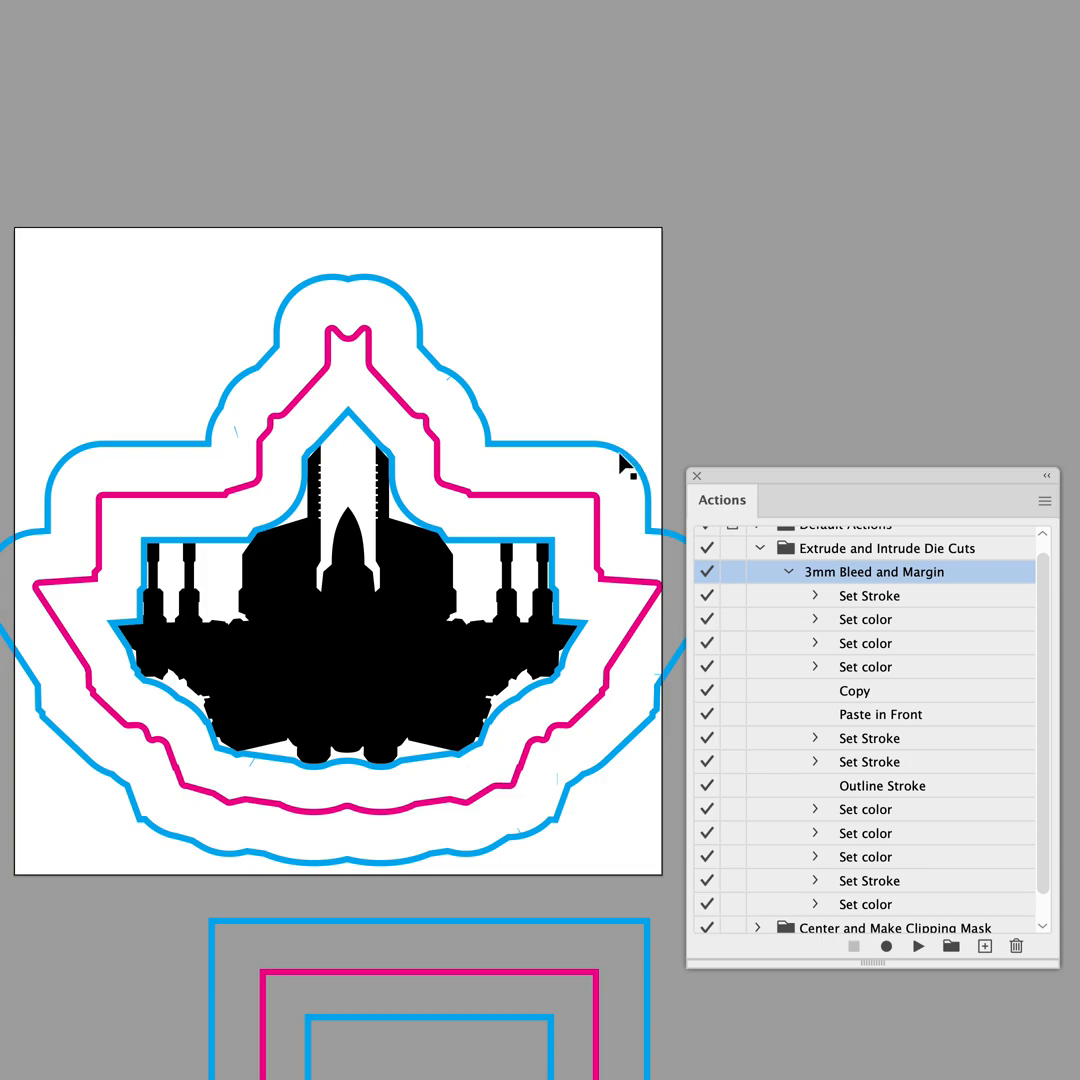